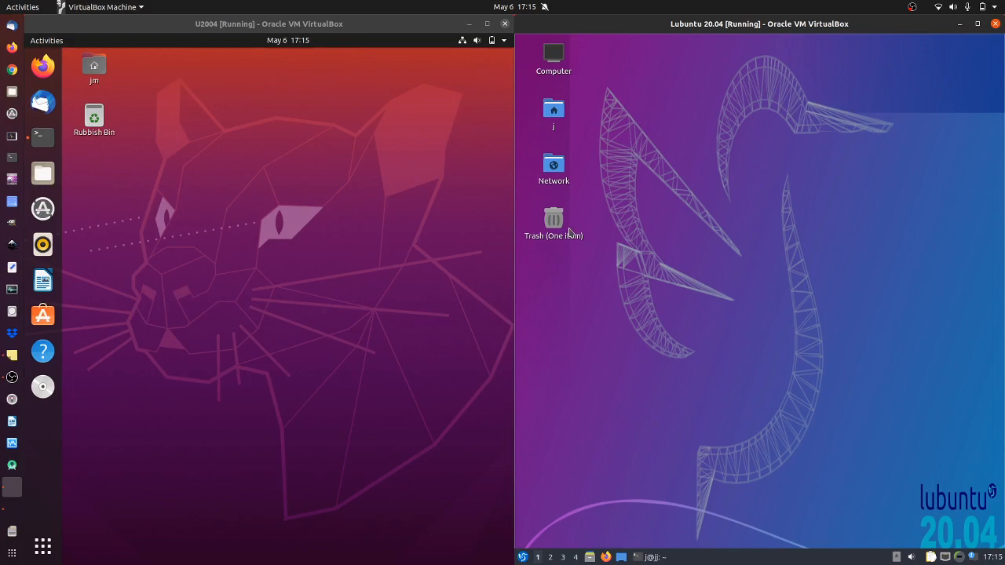
mouse_move(593, 228)
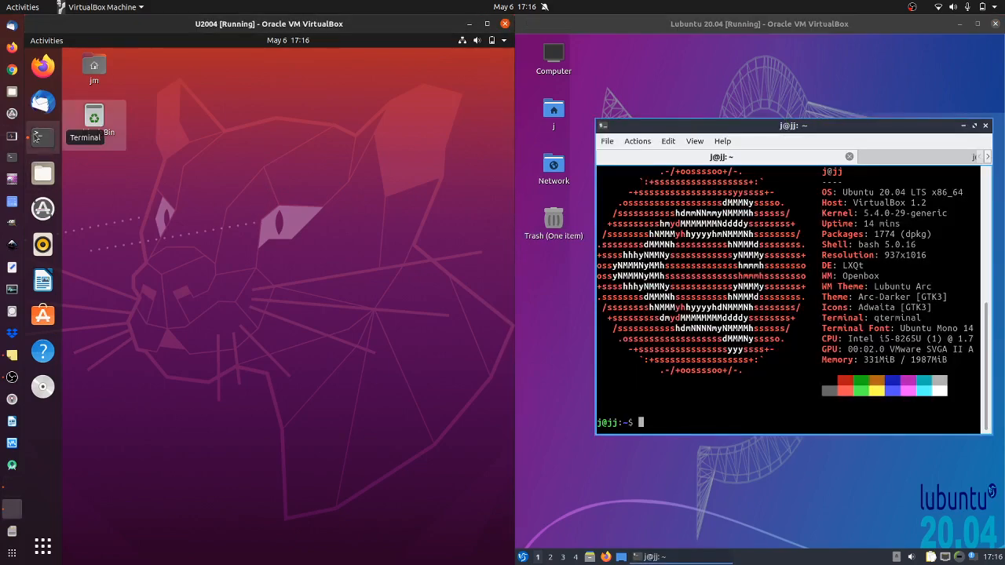
- Launch a terminal on the Ubuntu guest to run neofetch beside Lubuntu's summary
left_click(85, 123)
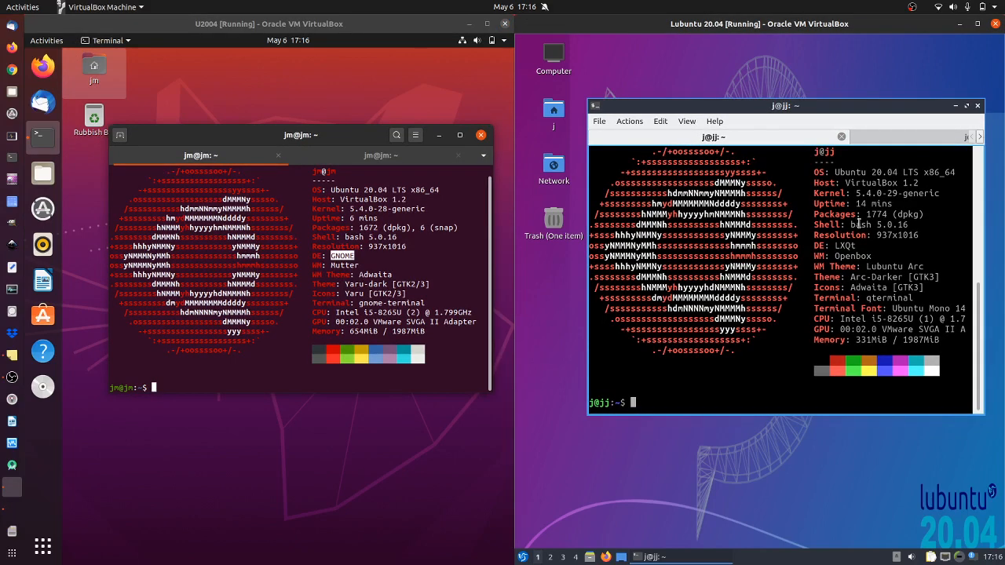
mouse_move(845, 248)
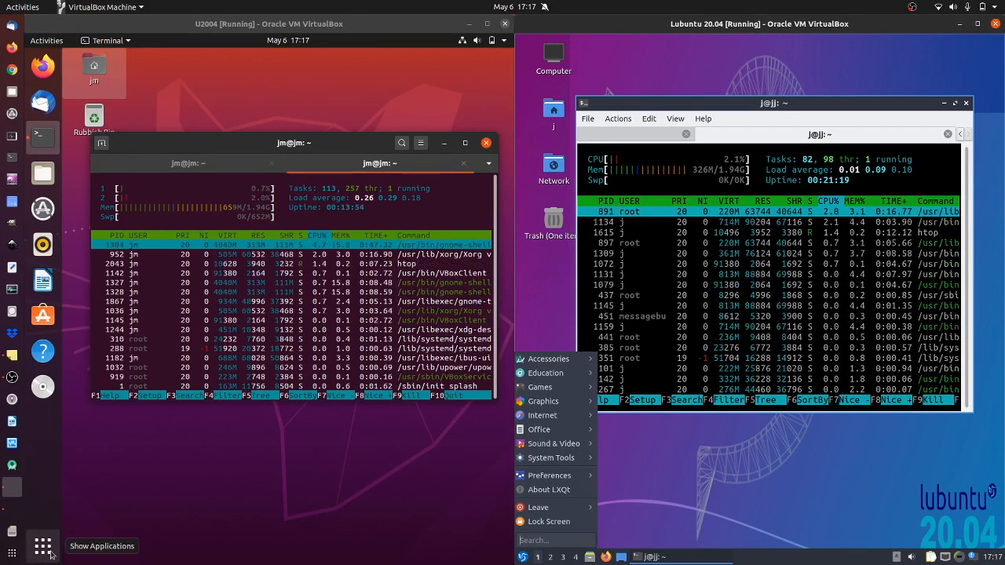
- Bring up Ubuntu's Show Applications grid alongside Lubuntu's open menu
left_click(42, 546)
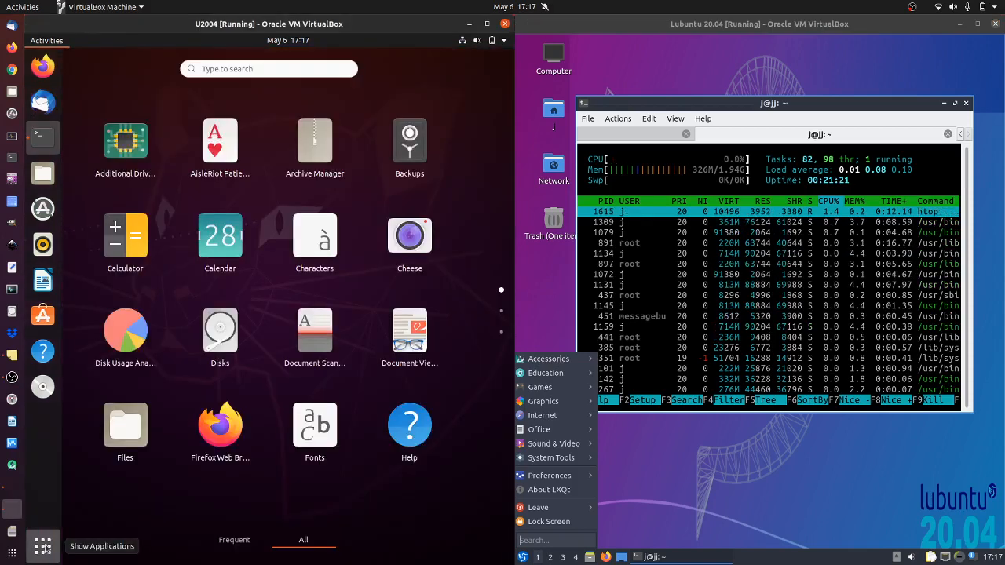